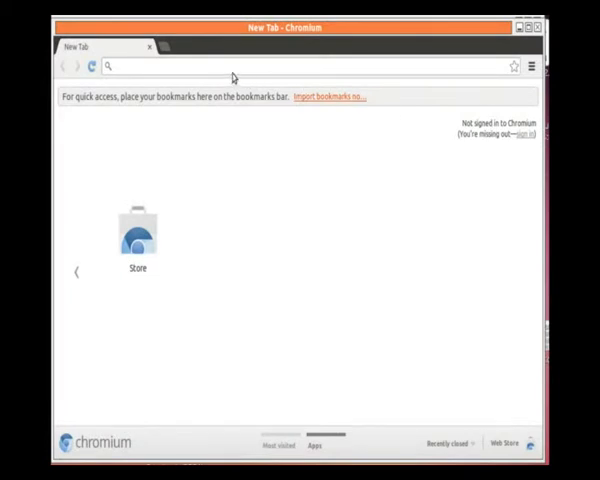
{"action": "mouse_move", "coordinate": [232, 71]}
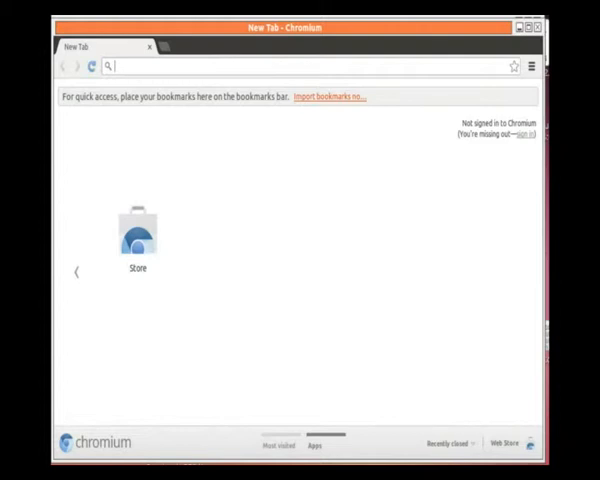
{"action": "type", "text": "https://ialc-cloud.ip"}
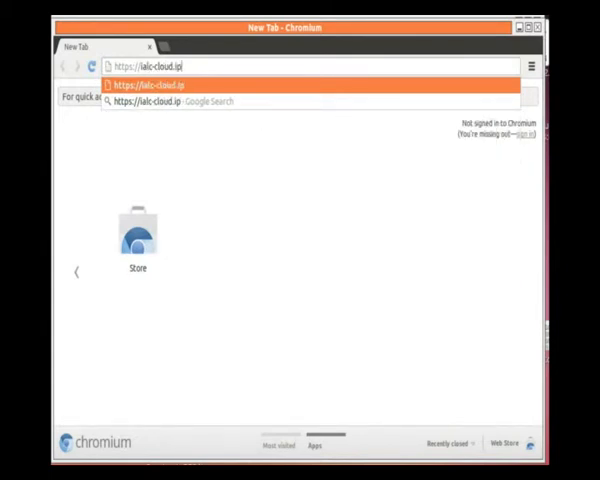
Finish the address ialc-cloud.ip.wsu.edu and load the site
{"action": "type", "text": ".wsu.edu"}
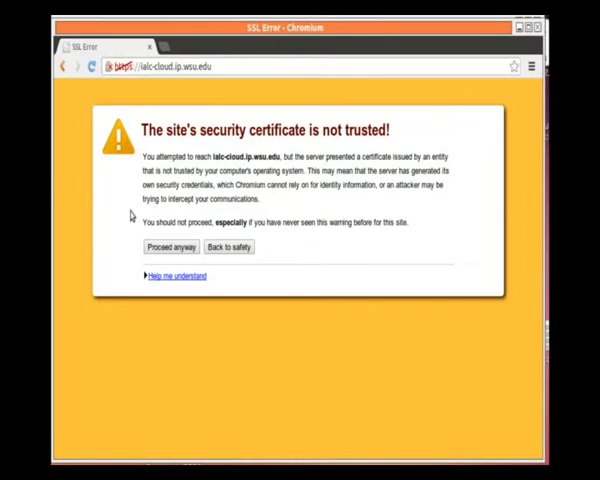
{"action": "mouse_move", "coordinate": [126, 236]}
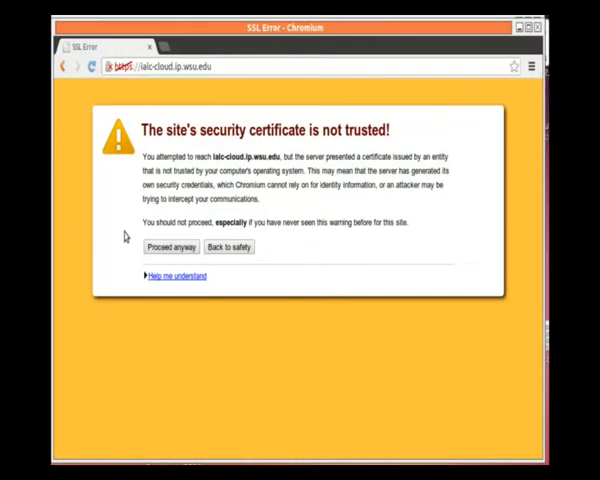
{"action": "mouse_move", "coordinate": [125, 237]}
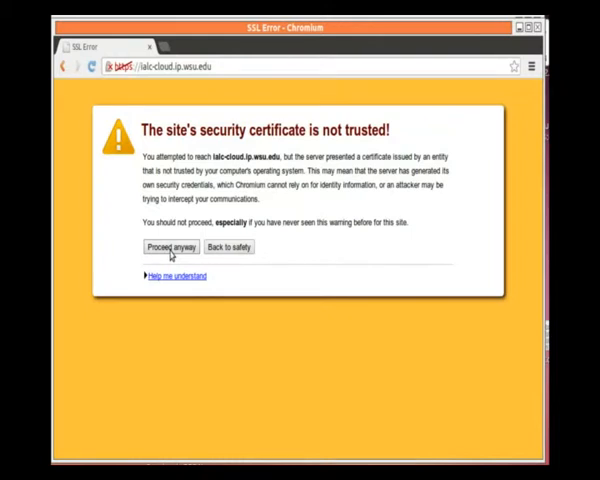
{"action": "left_click", "coordinate": [169, 247]}
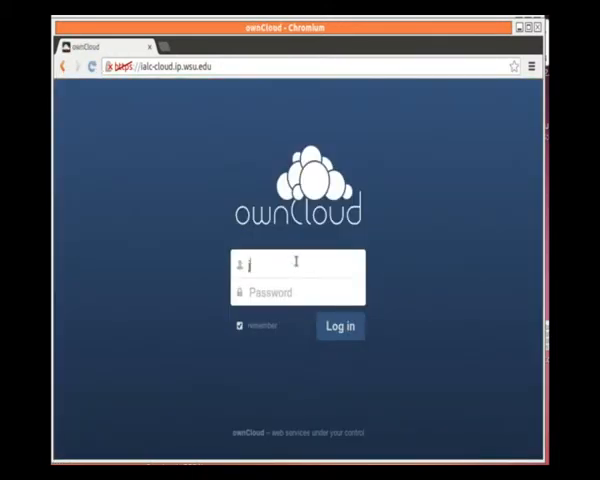
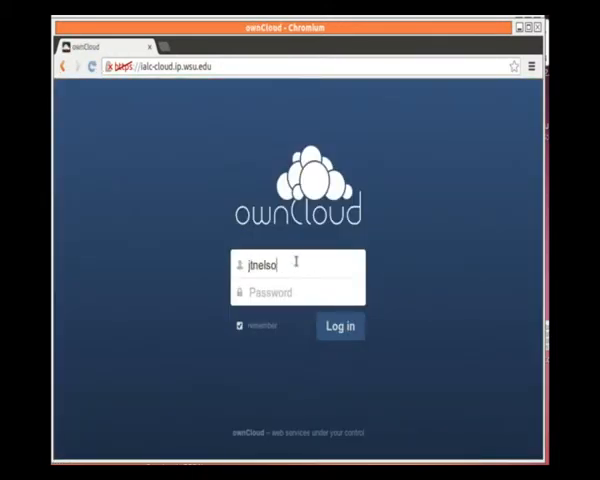
{"action": "type", "text": "password"}
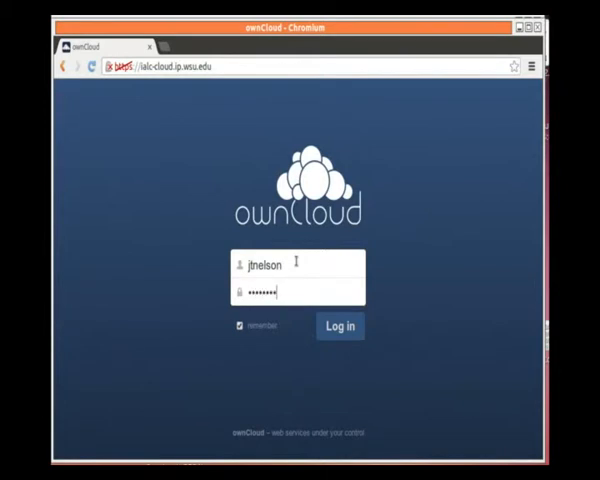
{"action": "left_click", "coordinate": [339, 326]}
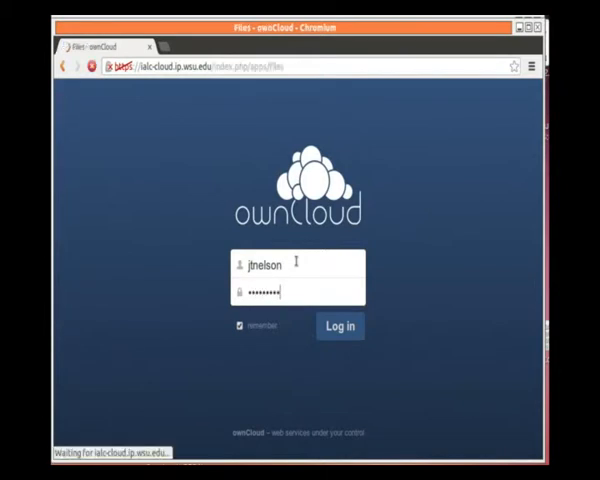
{"action": "left_click", "coordinate": [339, 326]}
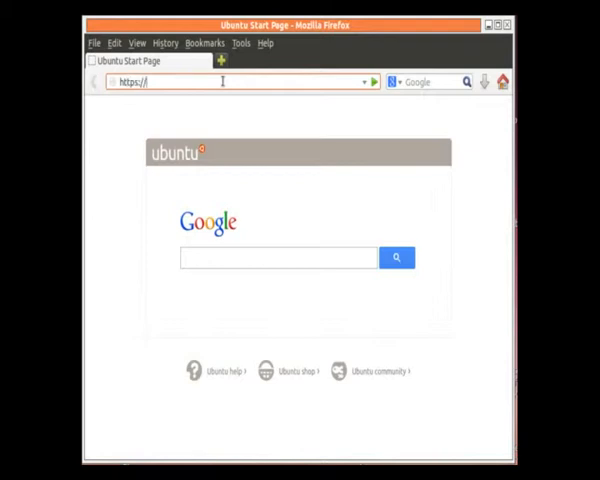
{"action": "type", "text": "ialc-cloud.ip.wsu.edu"}
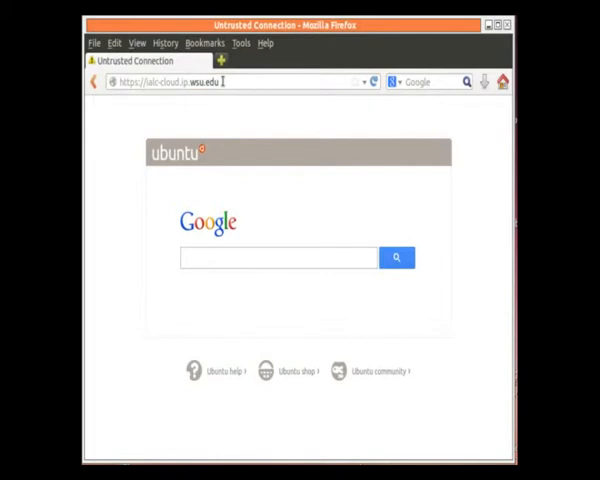
{"action": "key", "text": "Return"}
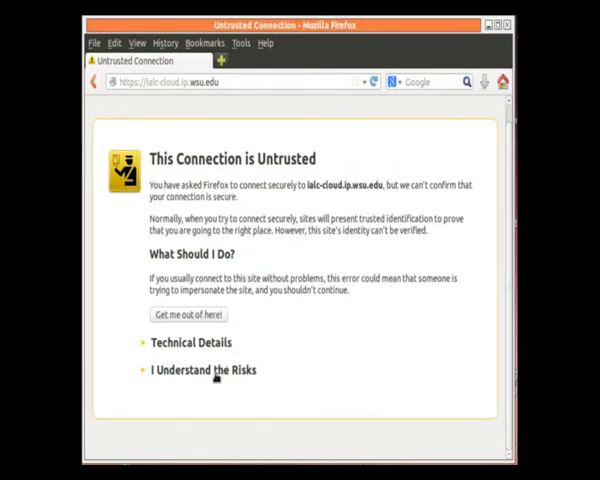
Add and confirm a permanent security exception for the server's certificate
{"action": "left_click", "coordinate": [203, 370]}
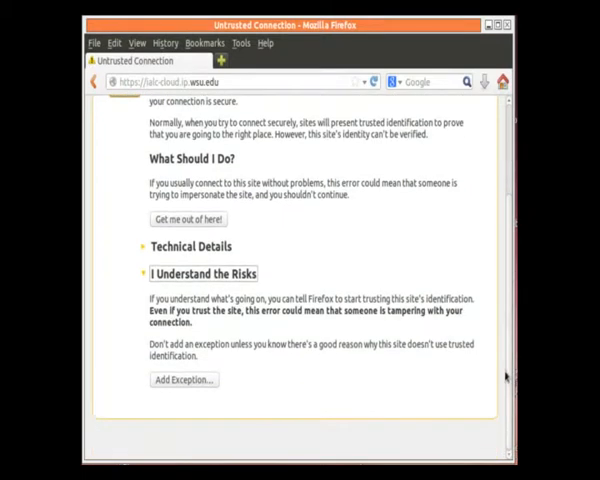
{"action": "left_click", "coordinate": [184, 380]}
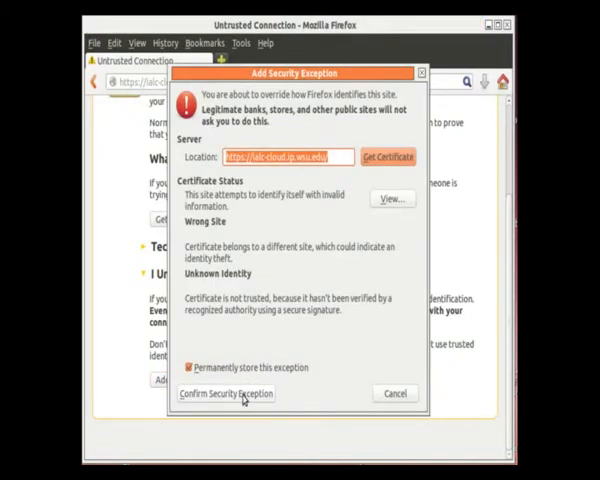
{"action": "left_click", "coordinate": [224, 393]}
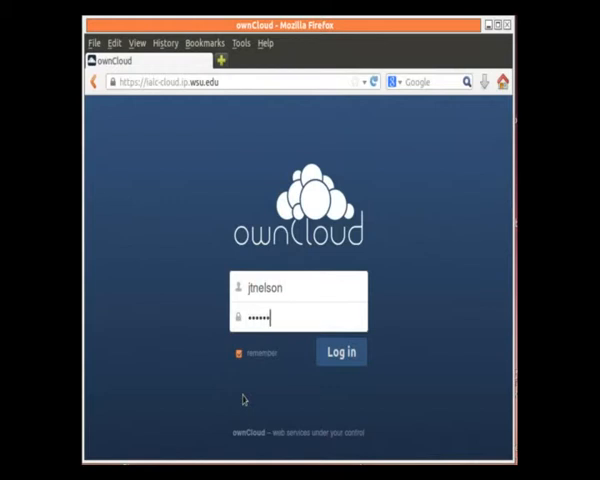
Log in to ownCloud and dismiss Firefox's Remember Password prompt
{"action": "left_click", "coordinate": [340, 352]}
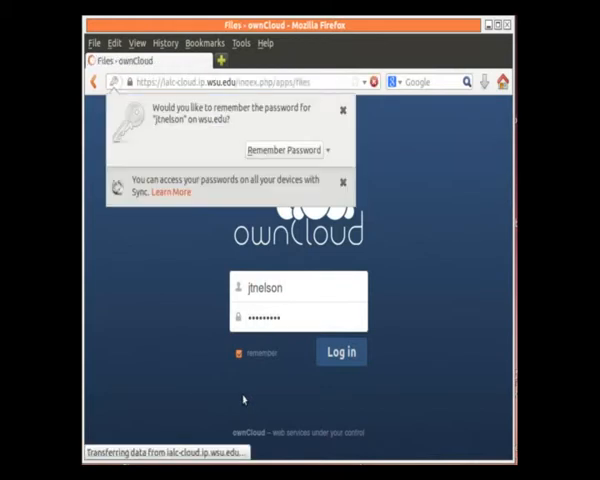
{"action": "left_click", "coordinate": [341, 352]}
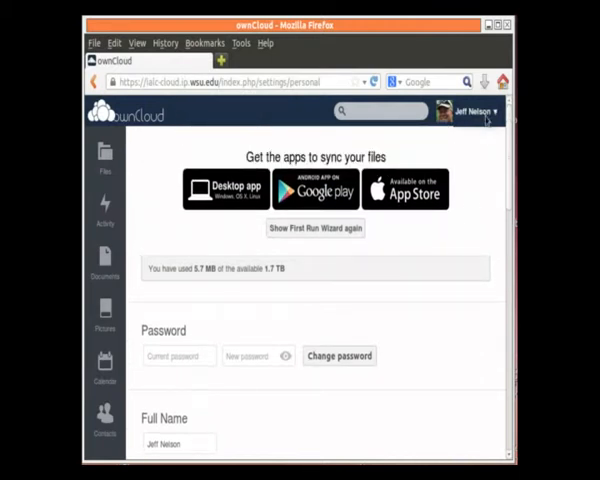
Choose Personal from the top-right user menu to view storage, password and full name
{"action": "left_click", "coordinate": [480, 113]}
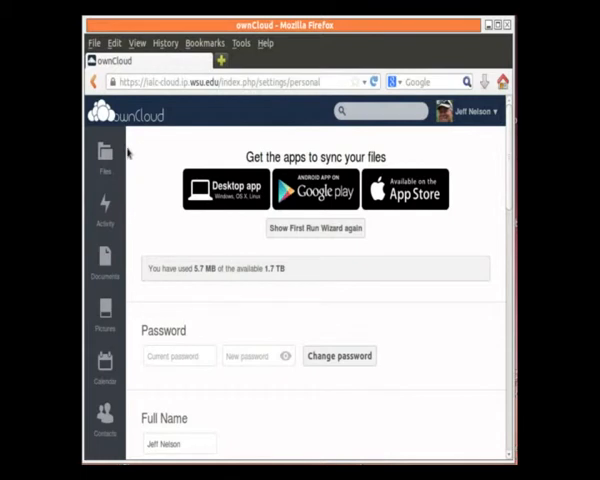
{"action": "left_click", "coordinate": [104, 155]}
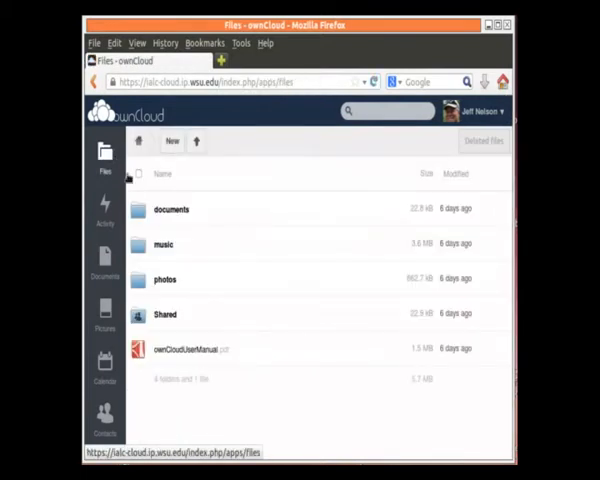
{"action": "mouse_move", "coordinate": [165, 315]}
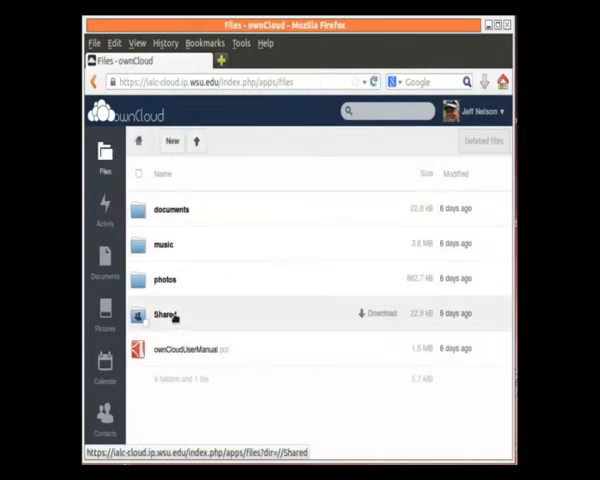
{"action": "mouse_move", "coordinate": [162, 244]}
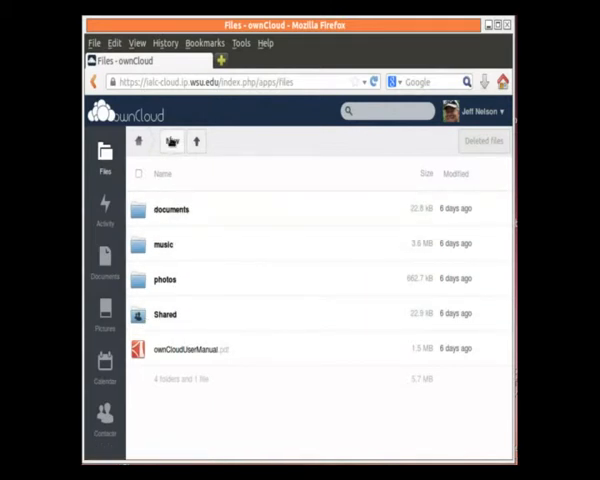
{"action": "left_click", "coordinate": [171, 141]}
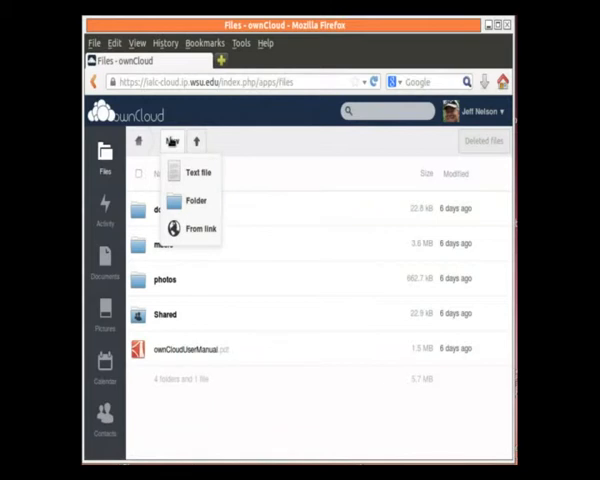
{"action": "mouse_move", "coordinate": [175, 188]}
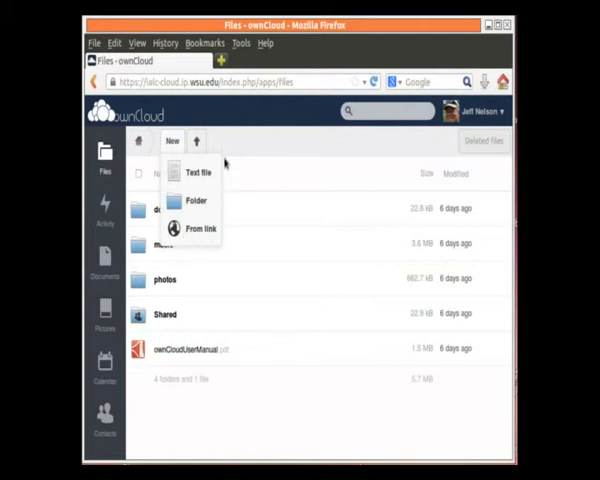
{"action": "left_click", "coordinate": [196, 140]}
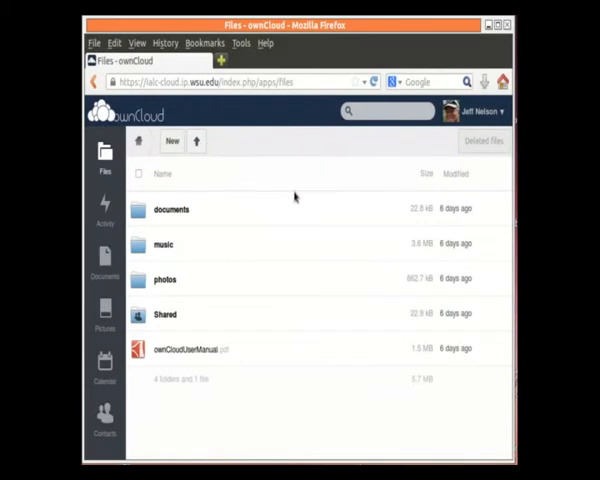
{"action": "mouse_move", "coordinate": [170, 209]}
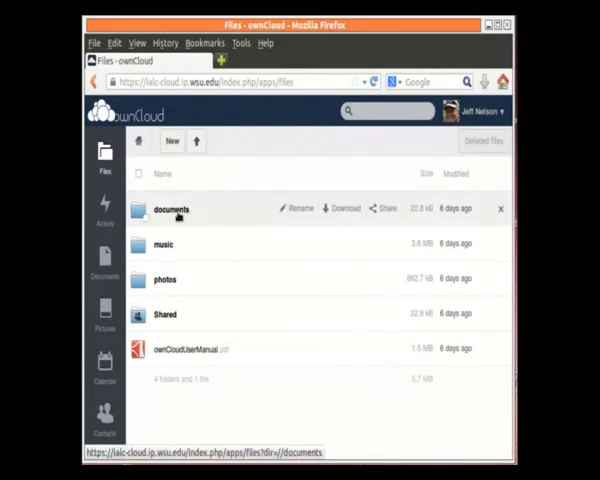
Browse into the Shared folder and open its documents folder
{"action": "left_click", "coordinate": [165, 315]}
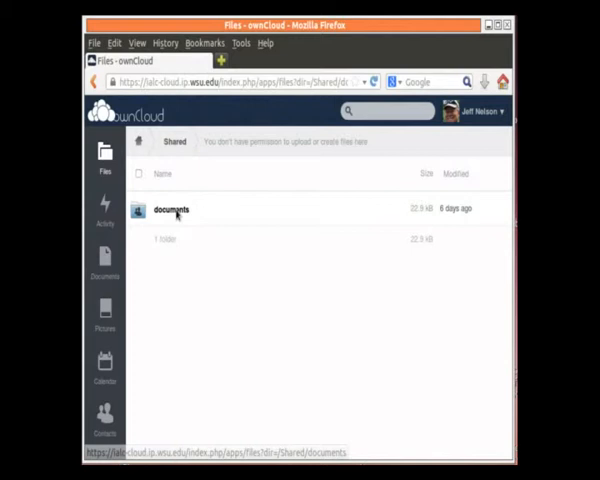
{"action": "left_click", "coordinate": [170, 209]}
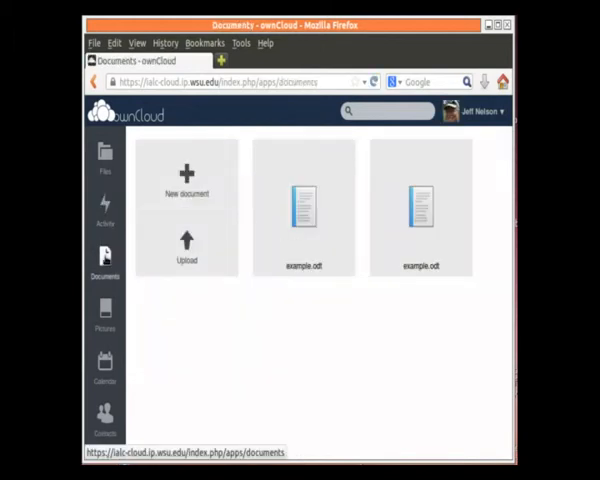
Open Pictures from the left sidebar to show the photos album
{"action": "left_click", "coordinate": [104, 315]}
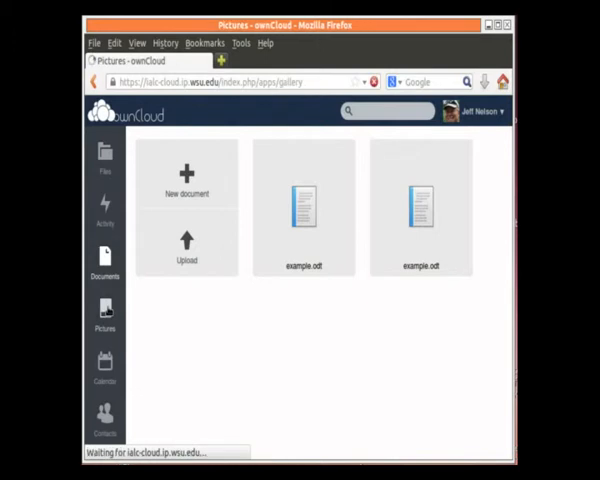
{"action": "left_click", "coordinate": [104, 315]}
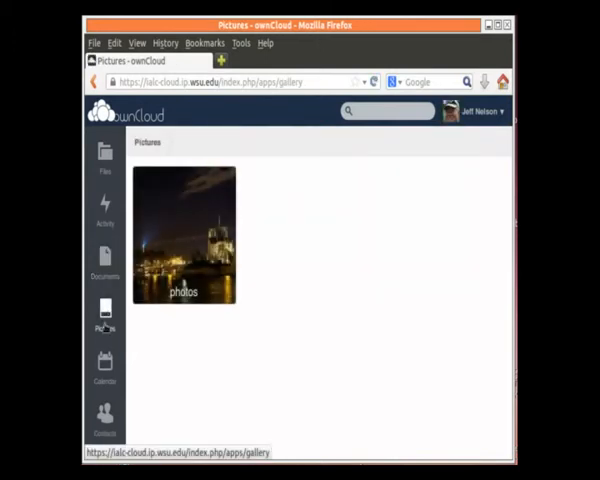
{"action": "mouse_move", "coordinate": [104, 418]}
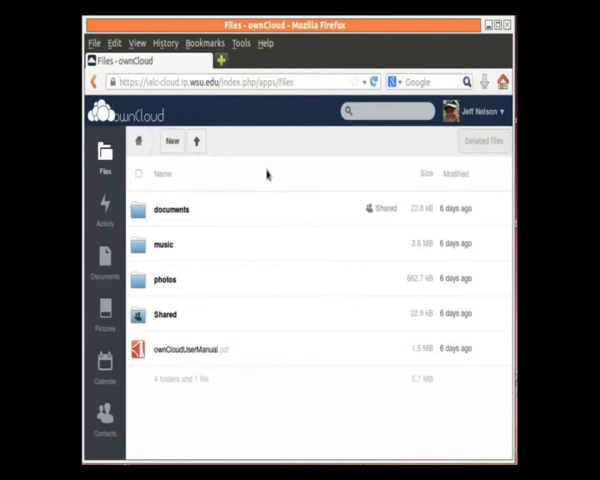
Return to Files and open the New menu to add a folder
{"action": "left_click", "coordinate": [172, 141]}
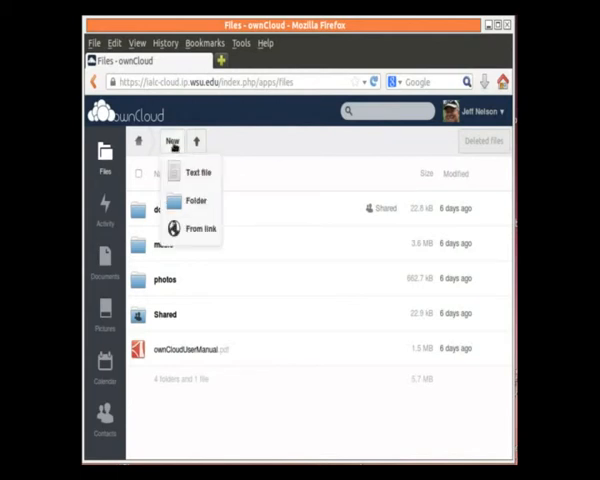
{"action": "mouse_move", "coordinate": [177, 172]}
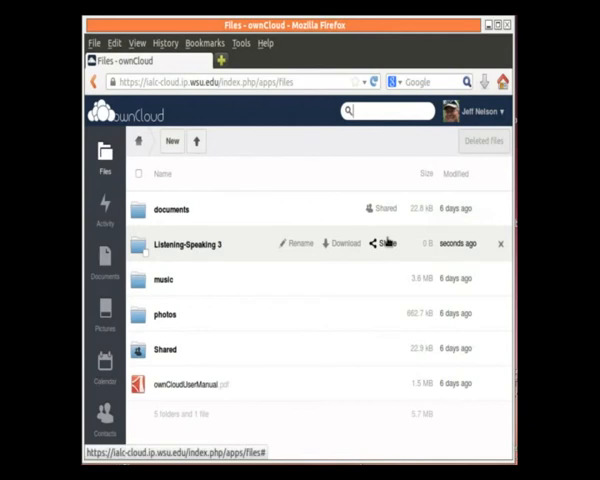
Share the Listening-Speaking 3 folder with the LS3 group, keeping 'can edit' enabled
{"action": "left_click", "coordinate": [386, 243]}
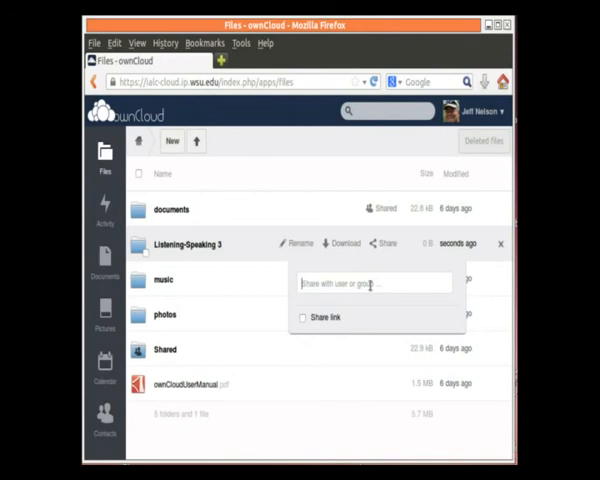
{"action": "type", "text": "L"}
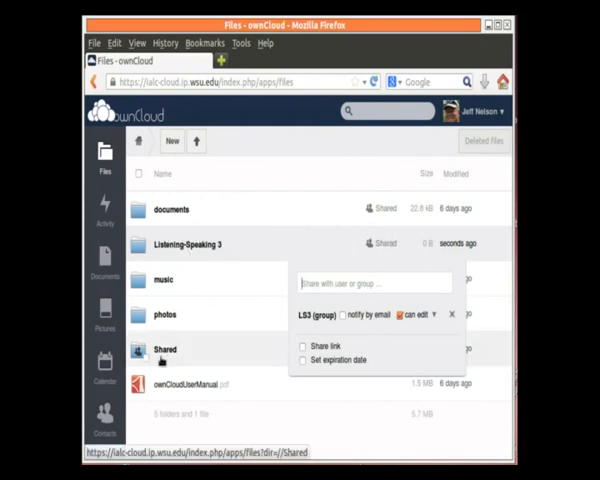
{"action": "left_click", "coordinate": [200, 243]}
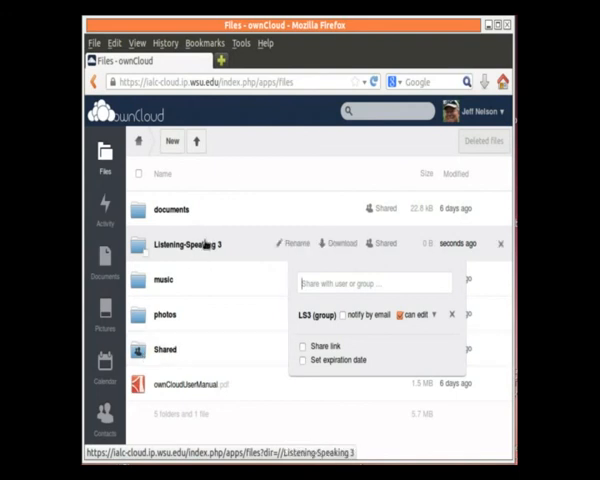
{"action": "mouse_move", "coordinate": [207, 244]}
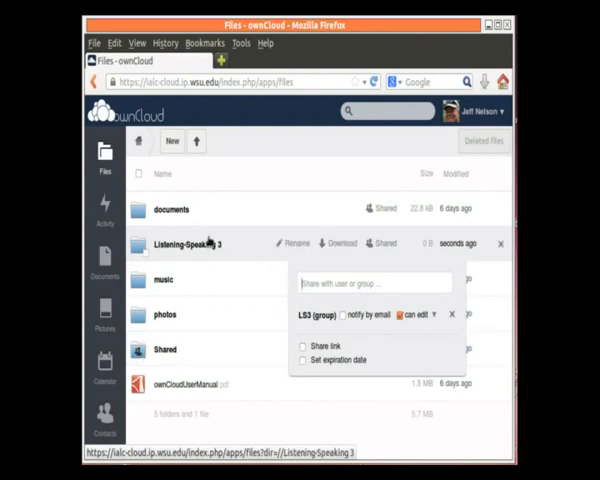